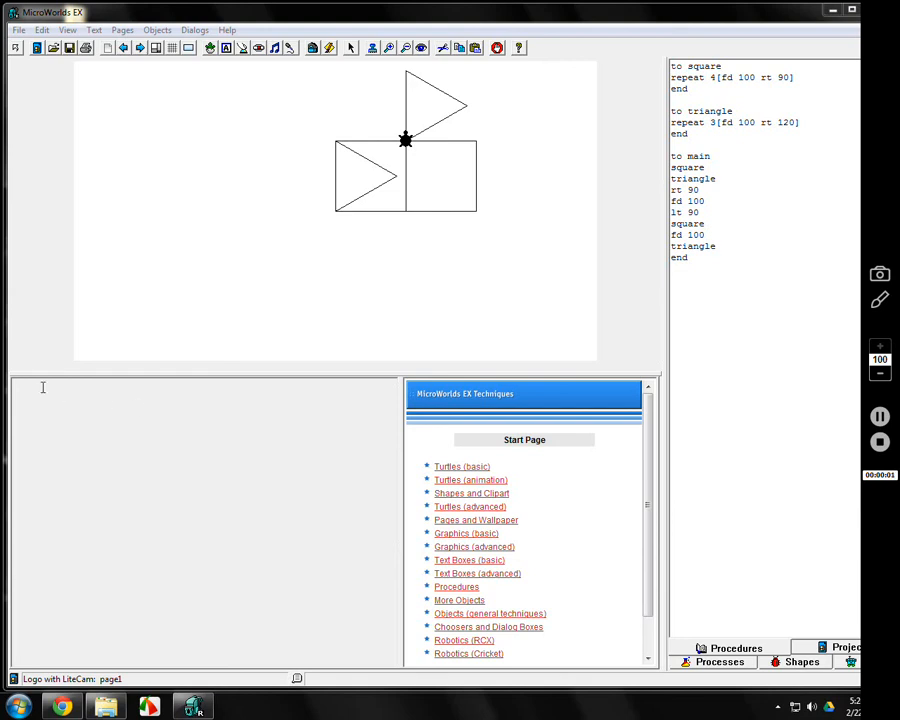
Clear the page with cg and begin entering a setpensize 1 command.
text(cg)
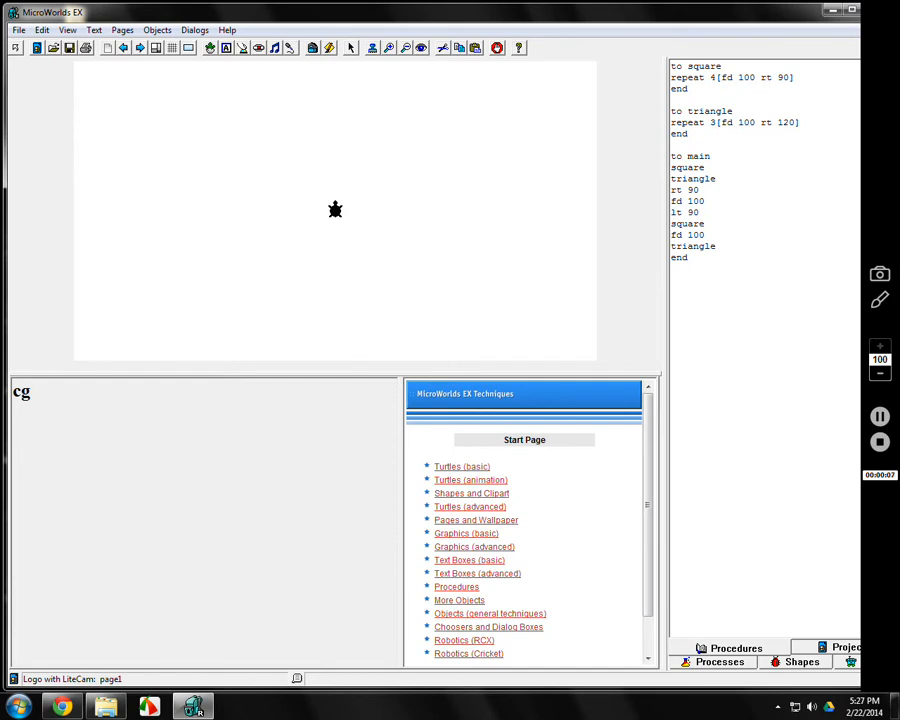
text(set)
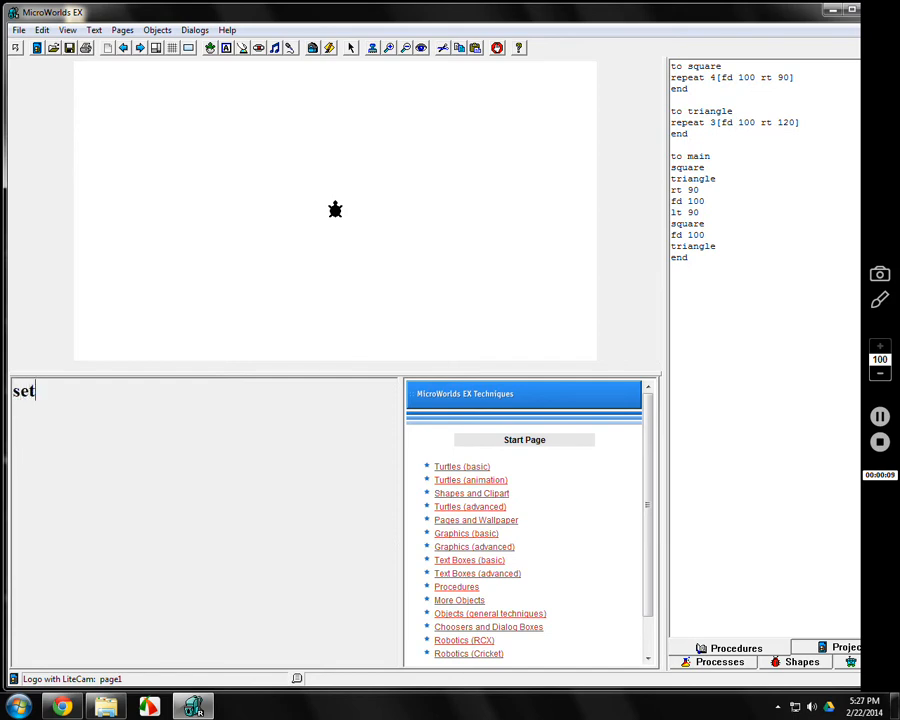
text(pensize 1)
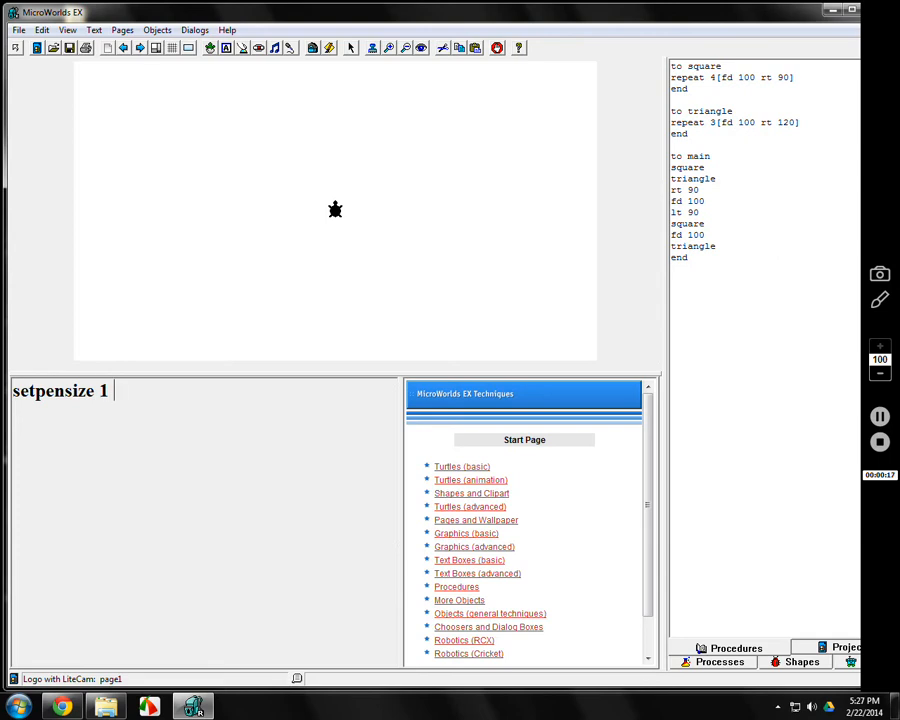
Draw a thin line with setpensize 1, then edit the command to setpensize 15 fd 100 for a thick line.
text(fd 1)
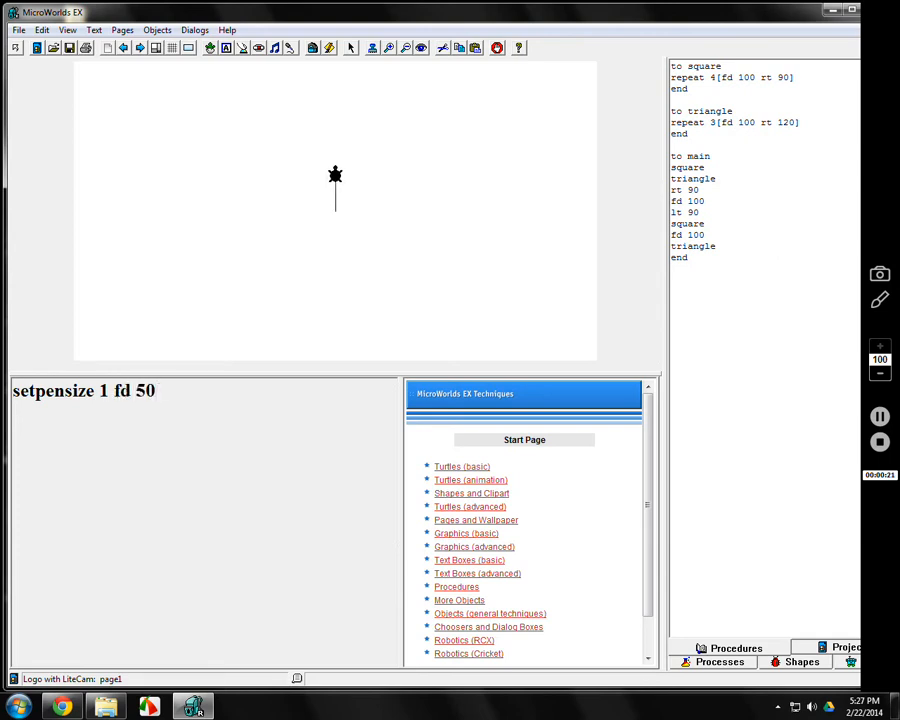
key(BackSpace)
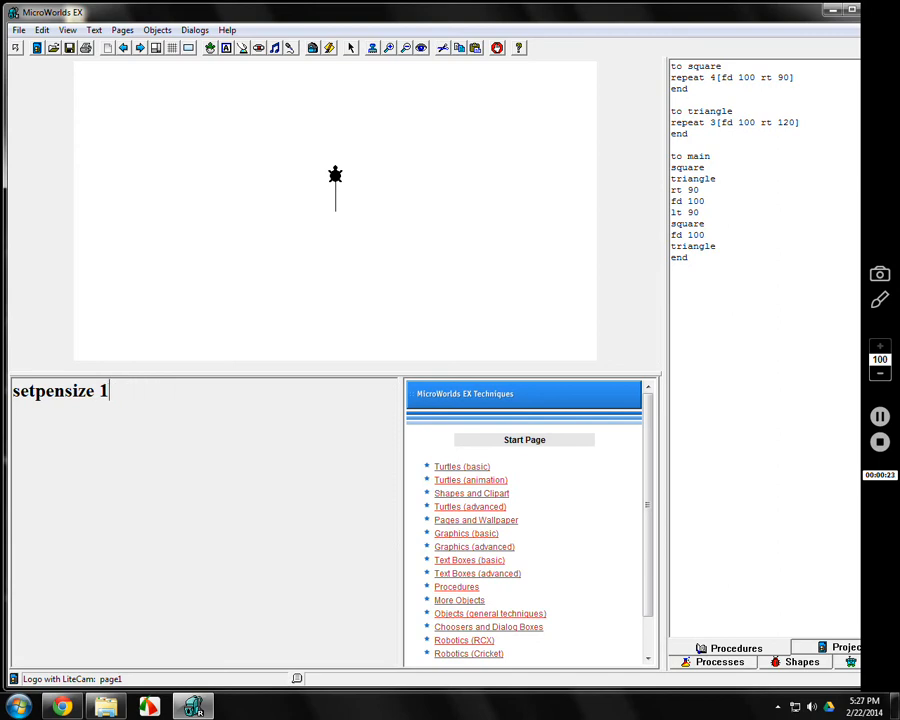
key(BackSpace)
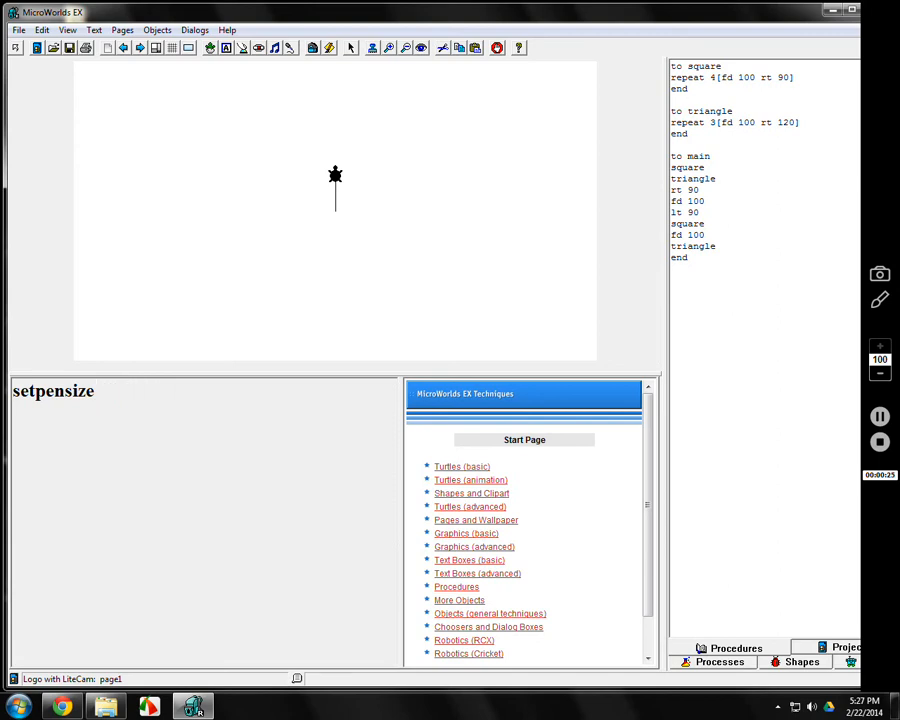
text(15)
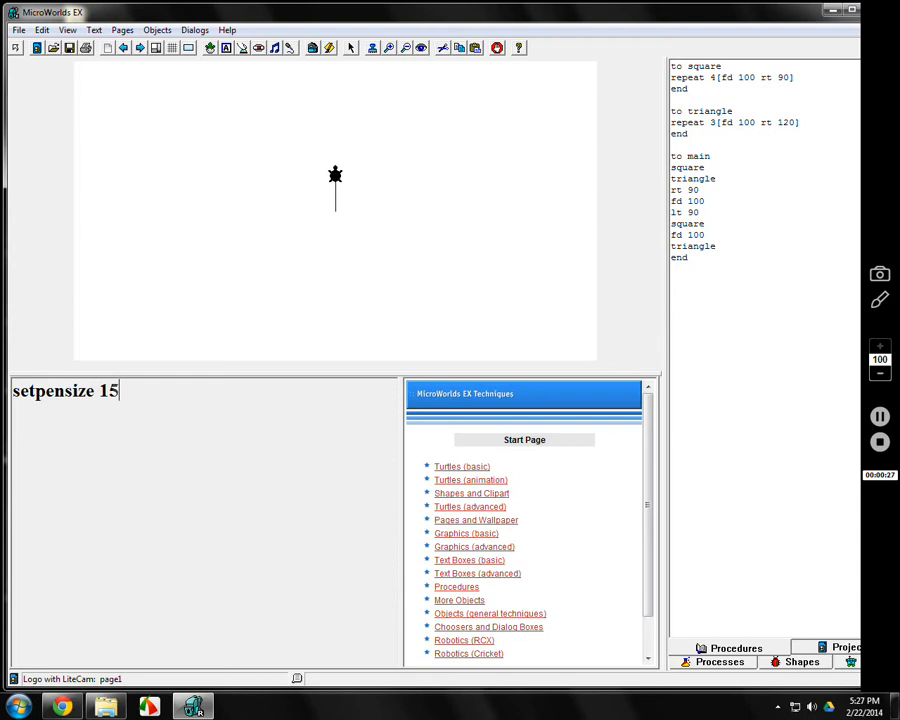
text(fd)
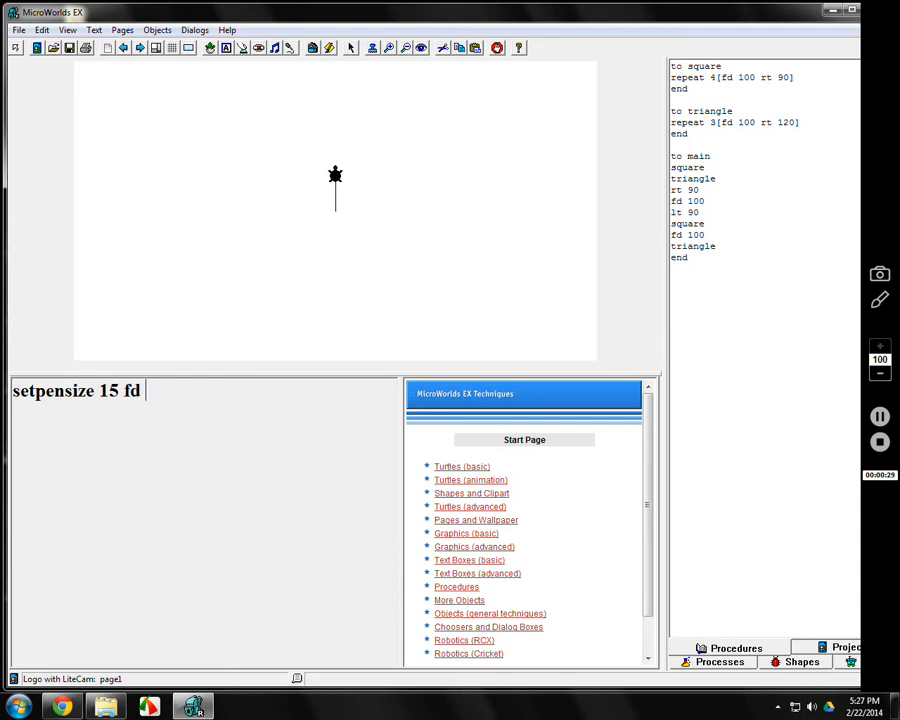
text(100)
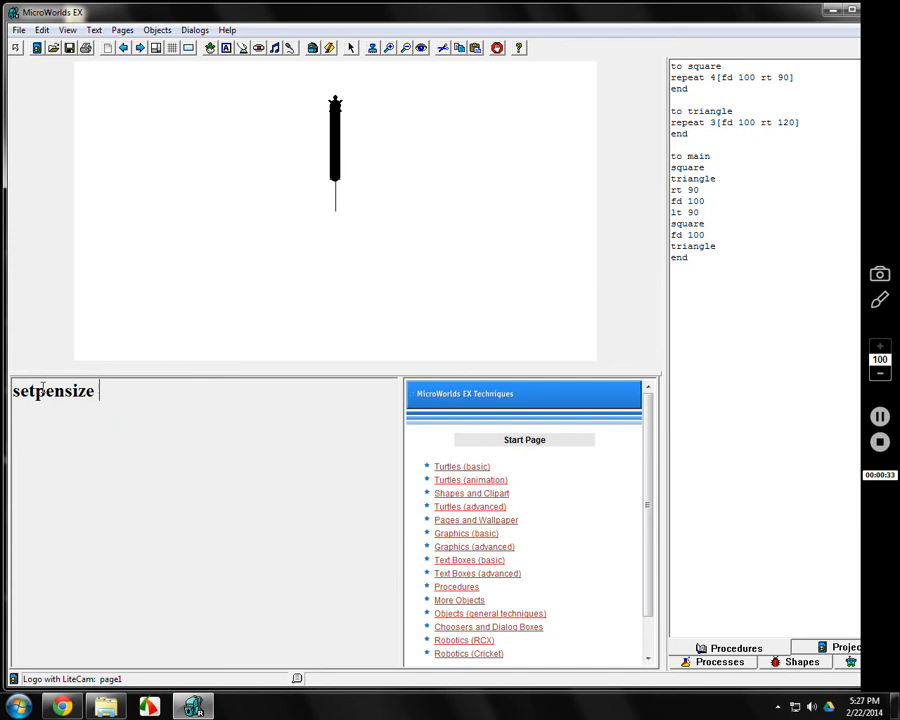
text(100)
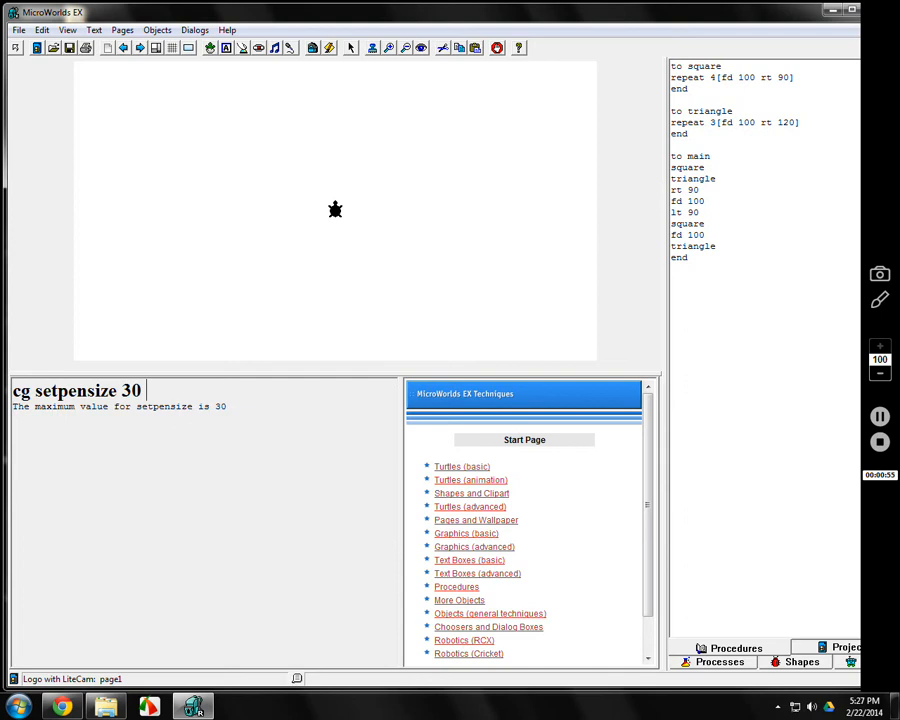
Clear the page and shrink the turtle with cg setsize 5.
text(fd 100)
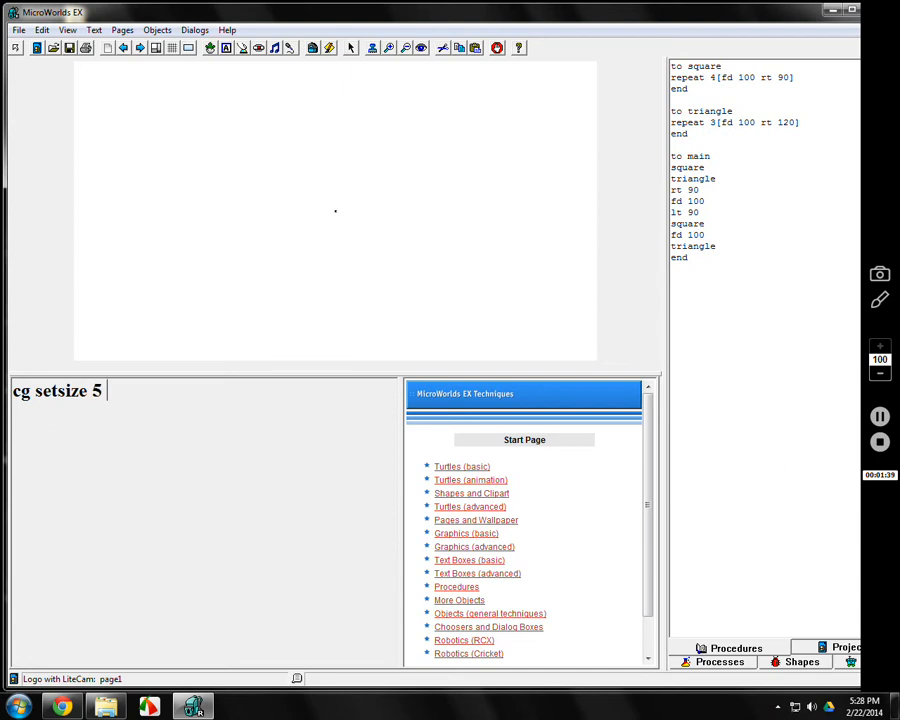
Run cg setpensize 1 setsize 40 fd 100 to restore the turtle and draw a thin line.
text(fd 100)
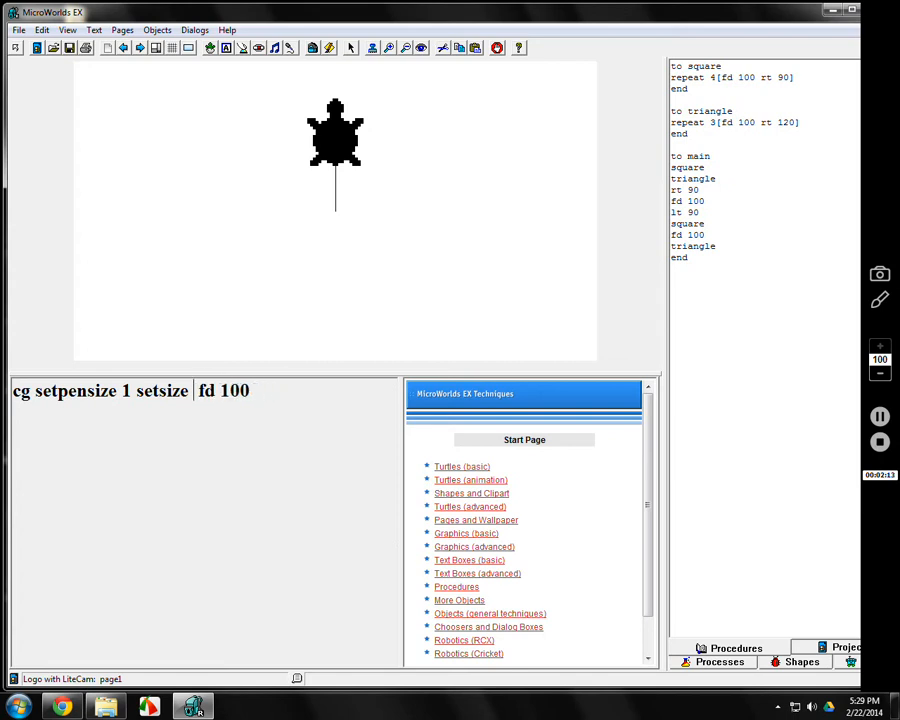
text(40)
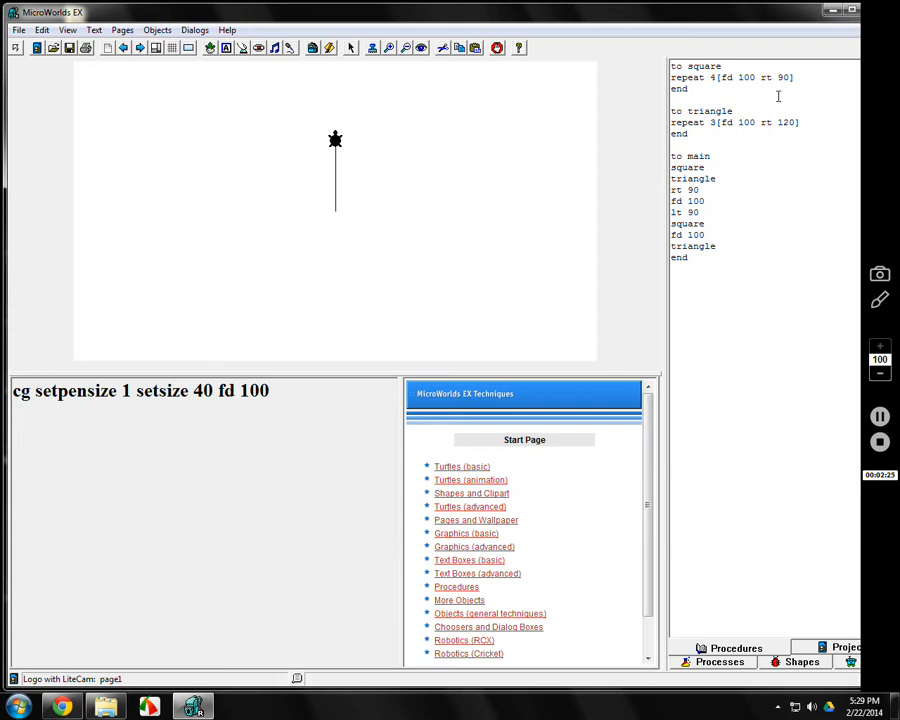
mouse_move(774, 524)
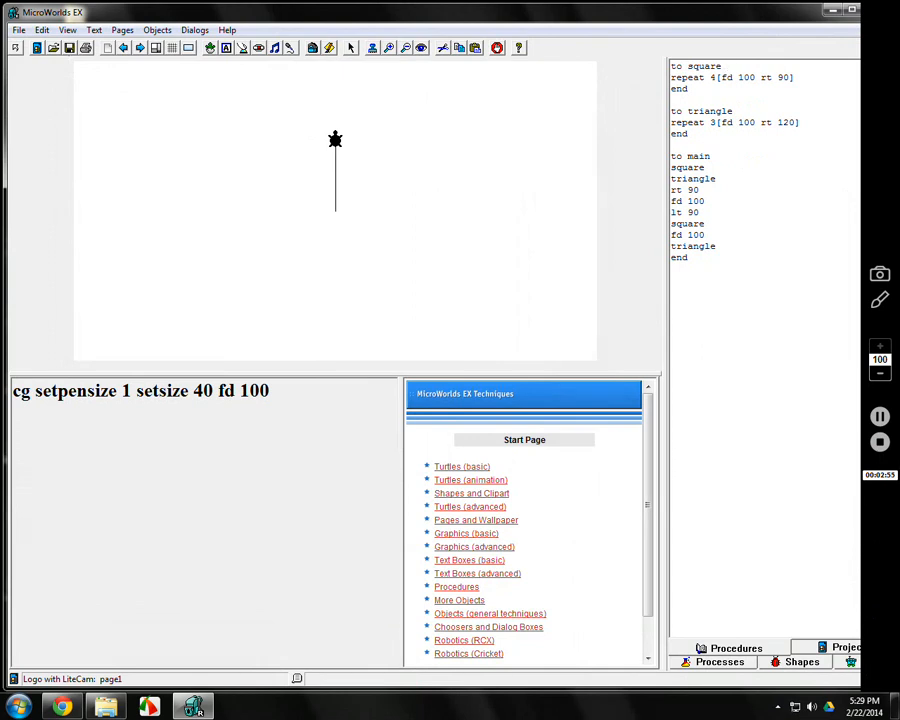
Define the square procedure as 'to square :x' using fd :x for the side length.
text(:x)
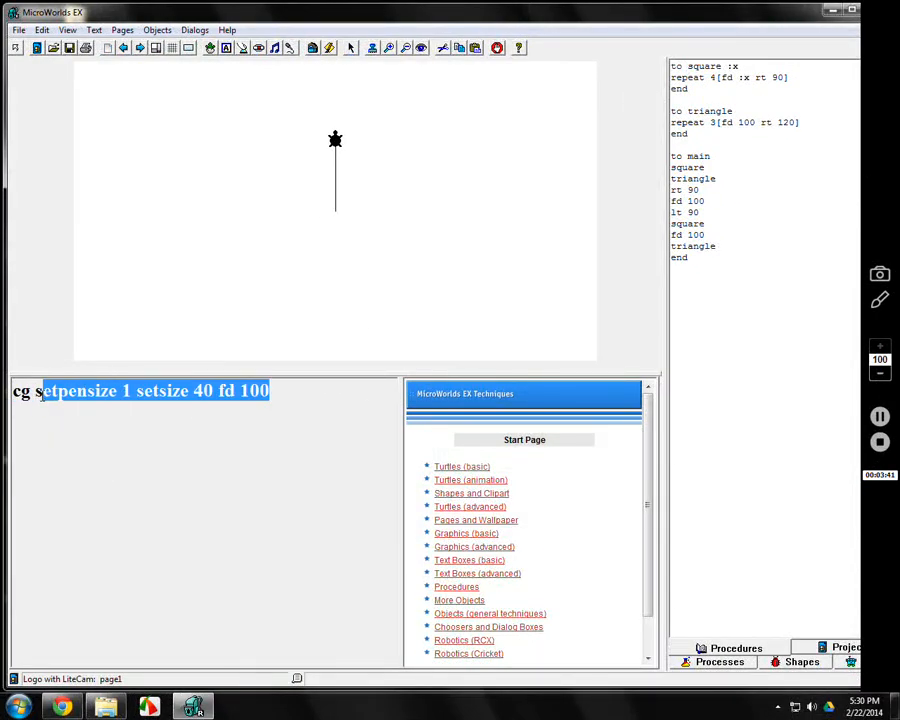
Remove the 'needs more inputs' error and run cg square 100 to draw squares of varying sizes.
text(cg square)
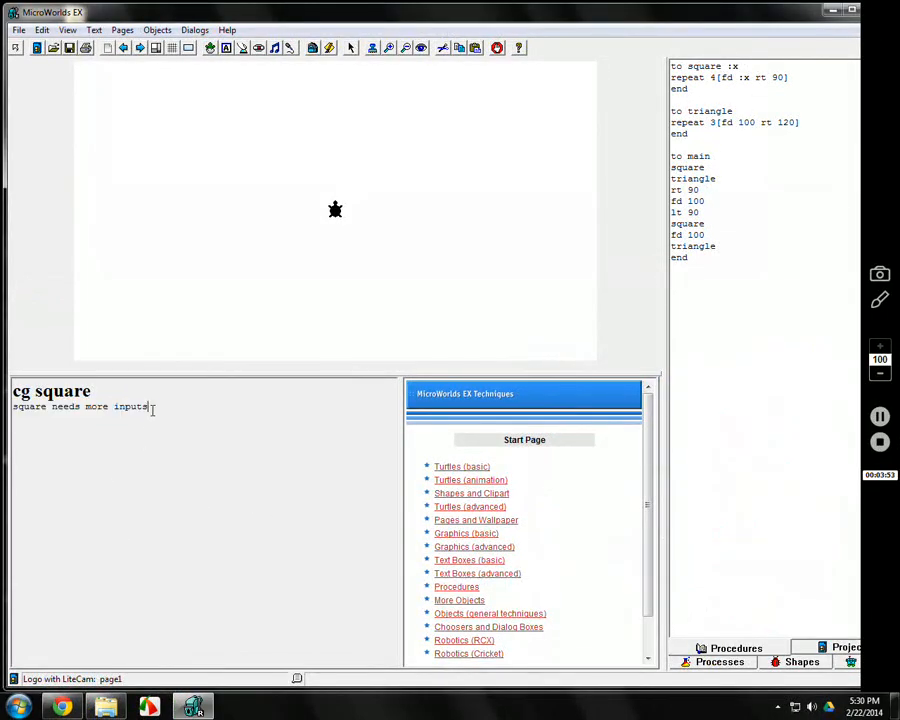
triple_click(80, 406)
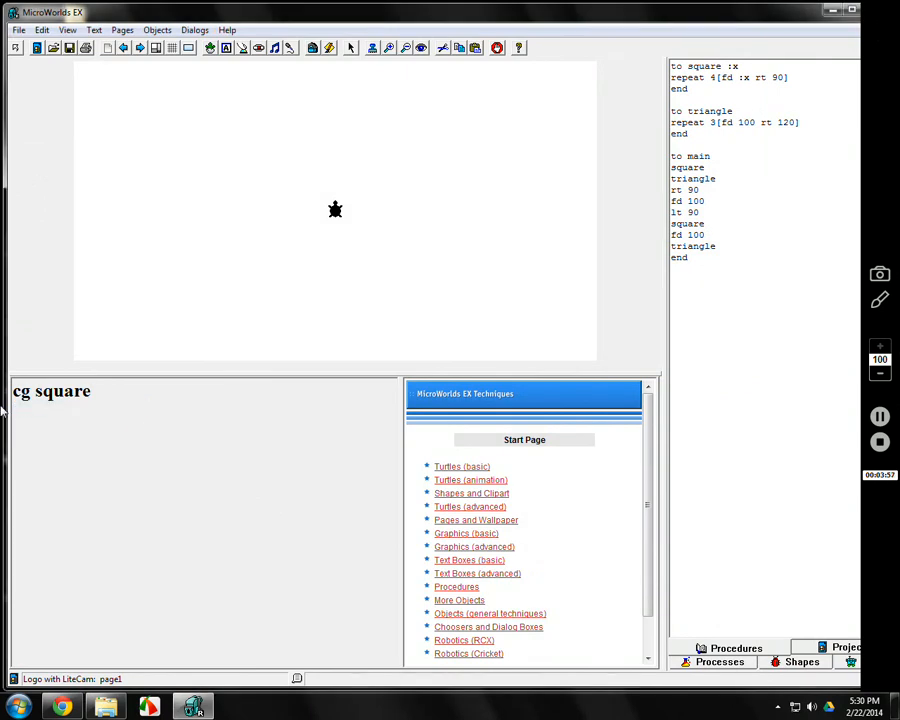
text(100)
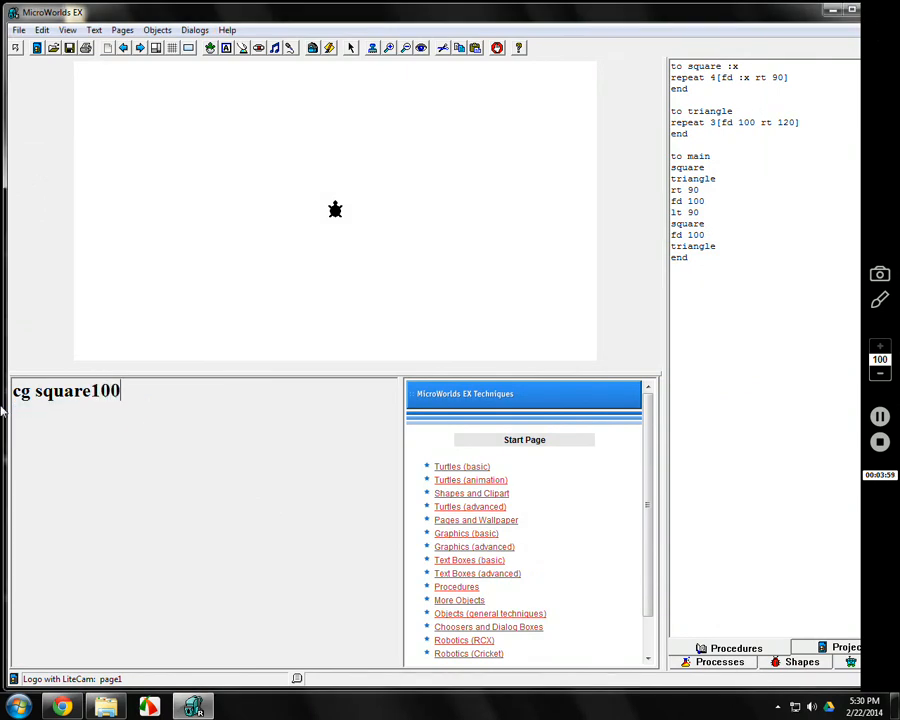
key(Return)
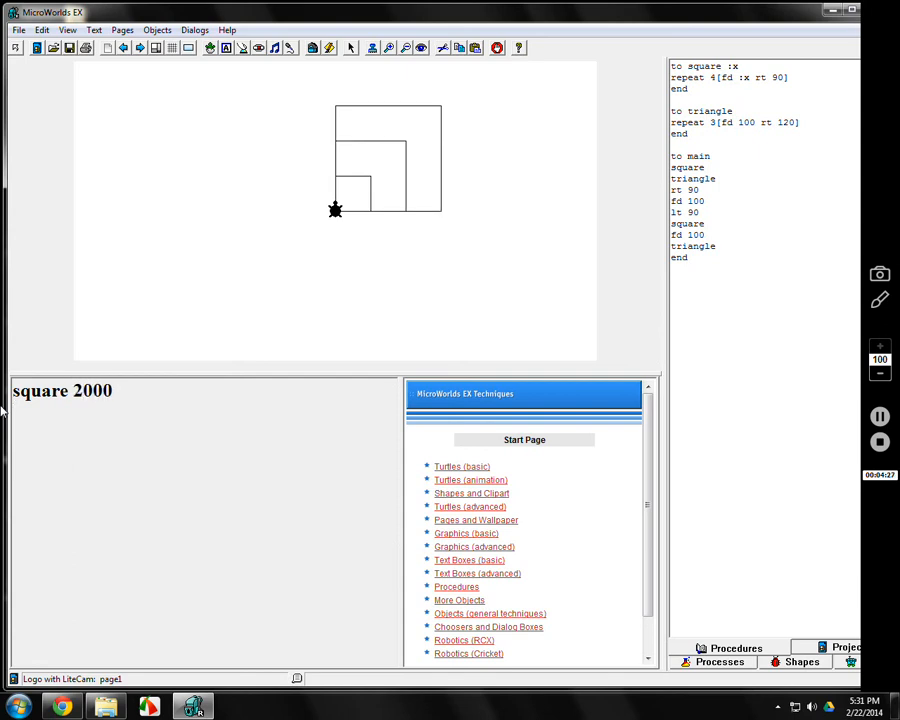
Run square 2000 so its lines extend beyond the page, then give triangle an input :y.
key(BackSpace)
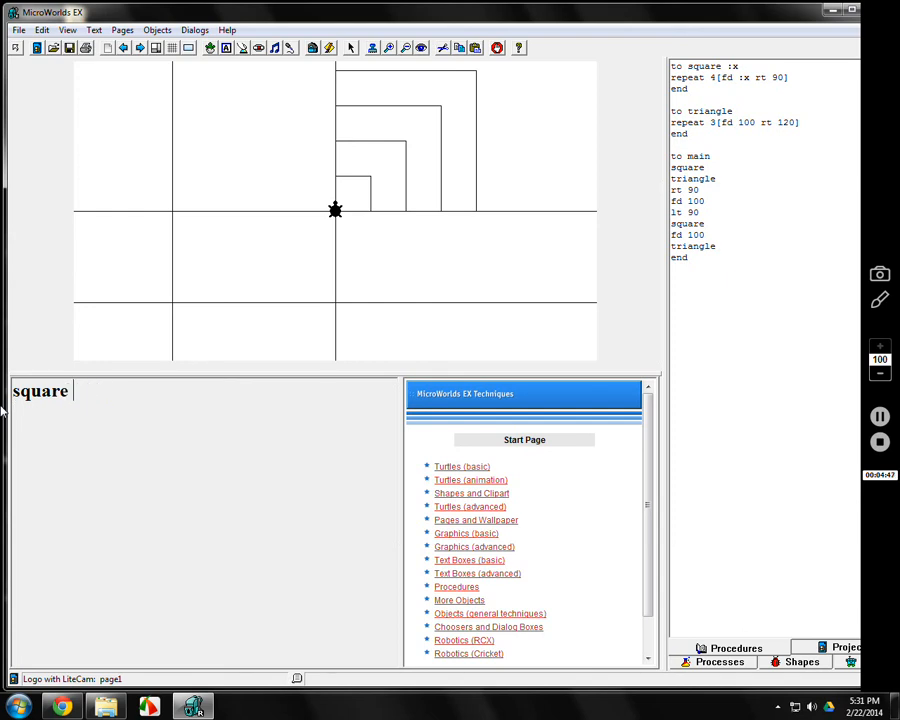
text(1)
click(764, 110)
text( :y)
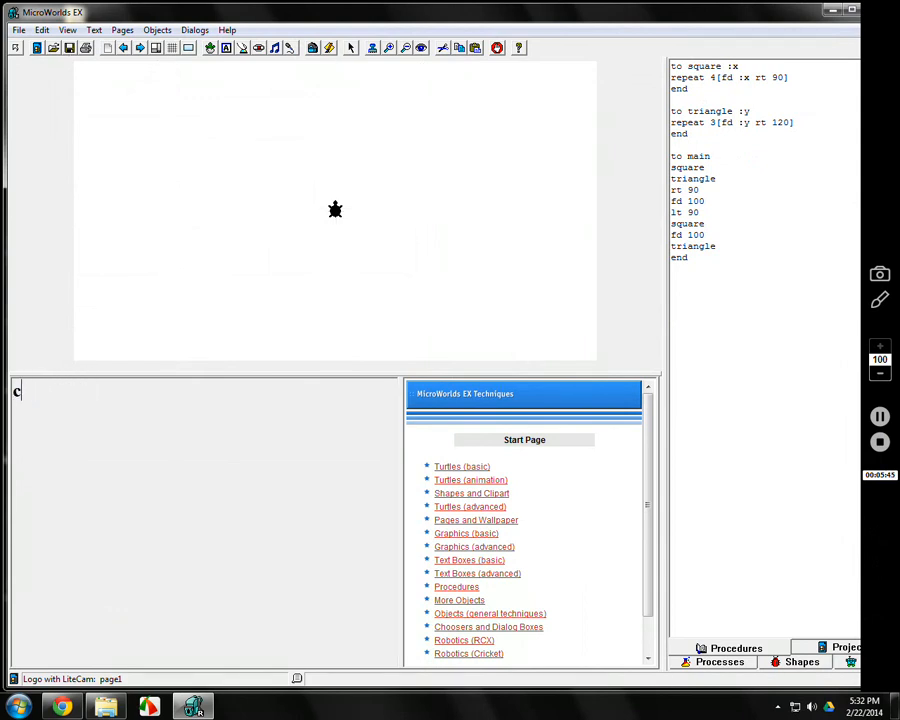
Run cg triangle 100 and triangle 110, clear the page, then run main, which errors on triangle.
text(g triangle 100)
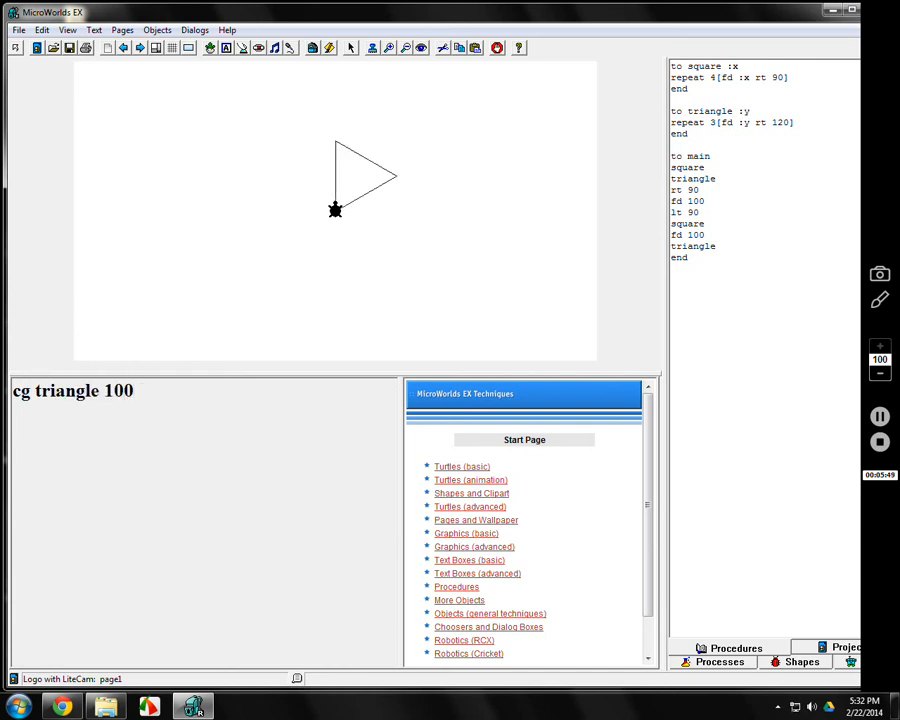
text(110)
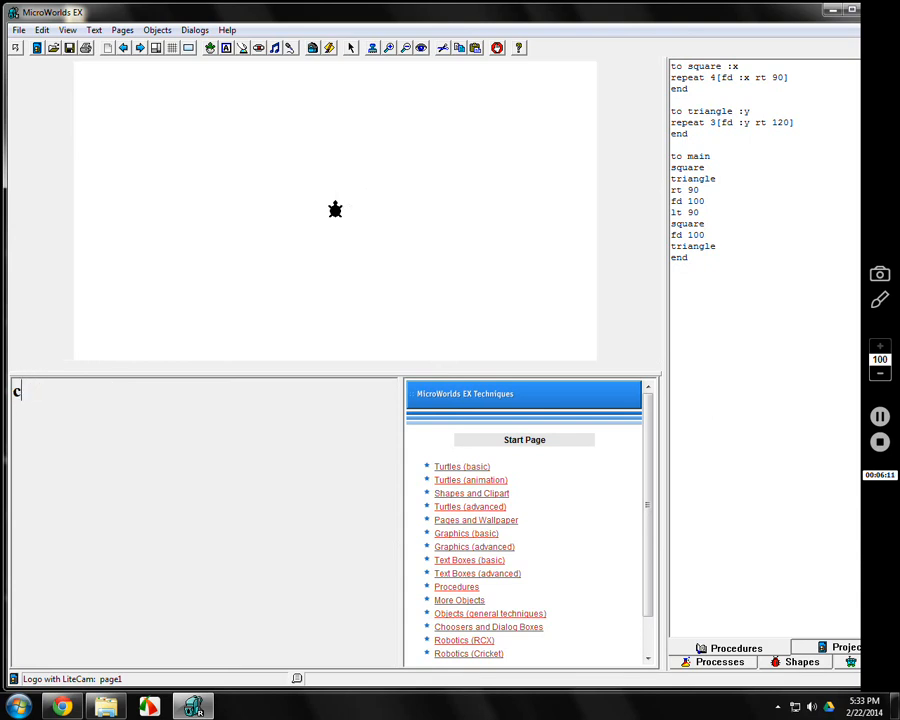
text(main)
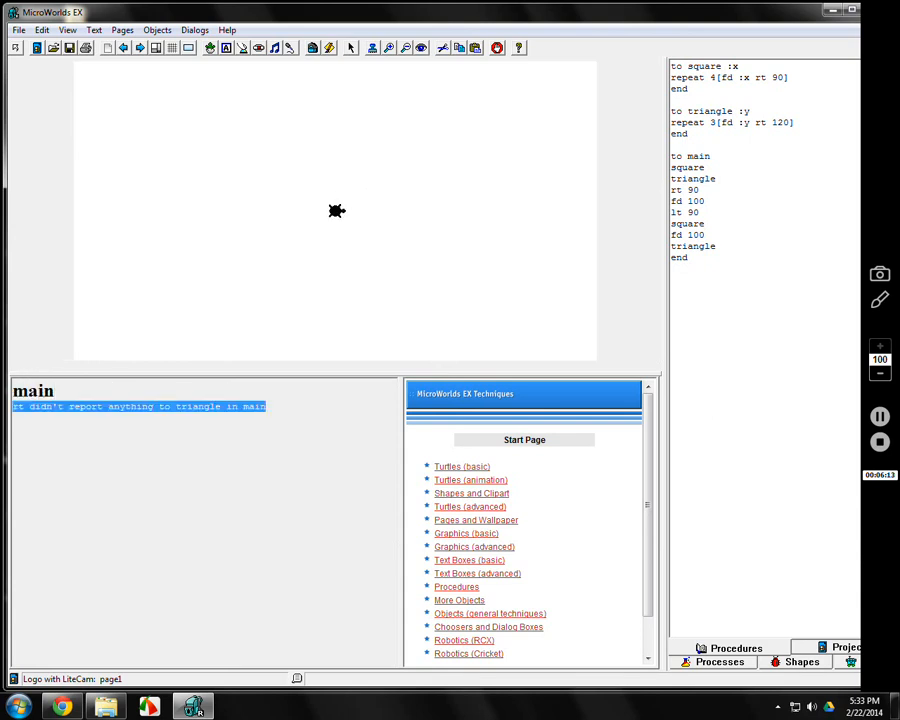